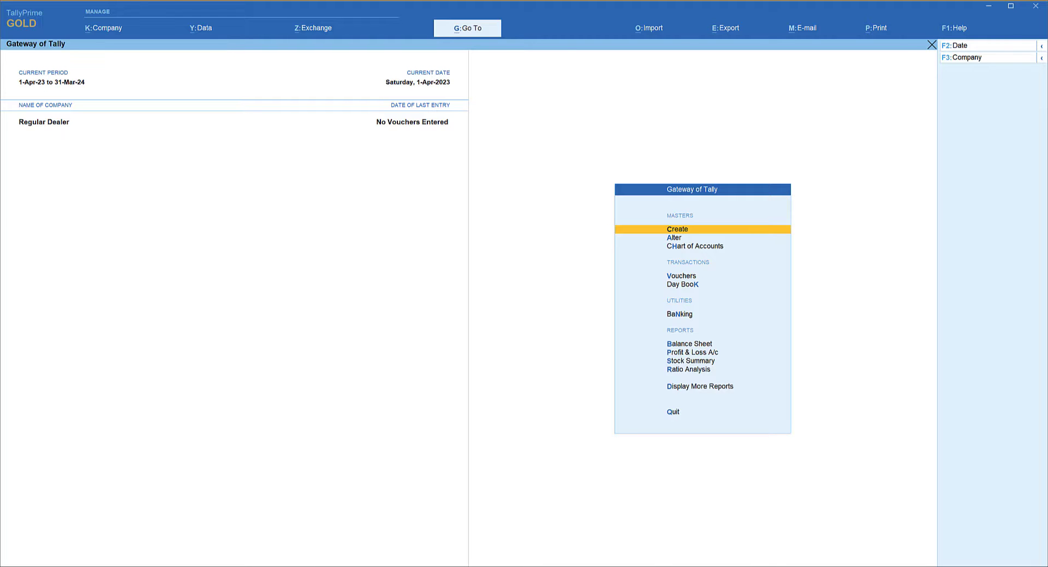
Create the Output IGST ledger with duty type GST and tax type IGST.
{"action": "left_click", "coordinate": [677, 229]}
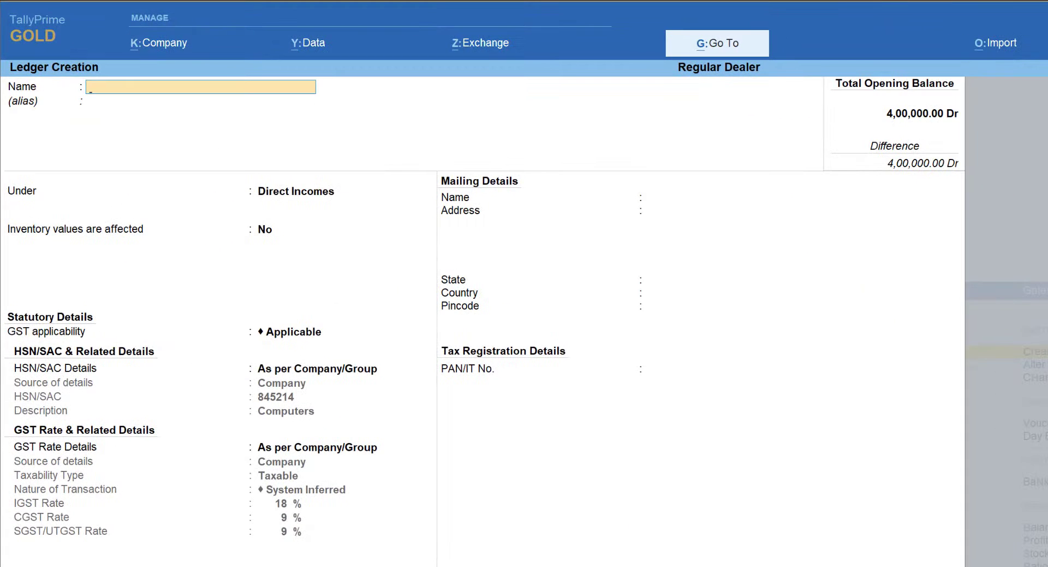
{"action": "type", "text": "Output IGST"}
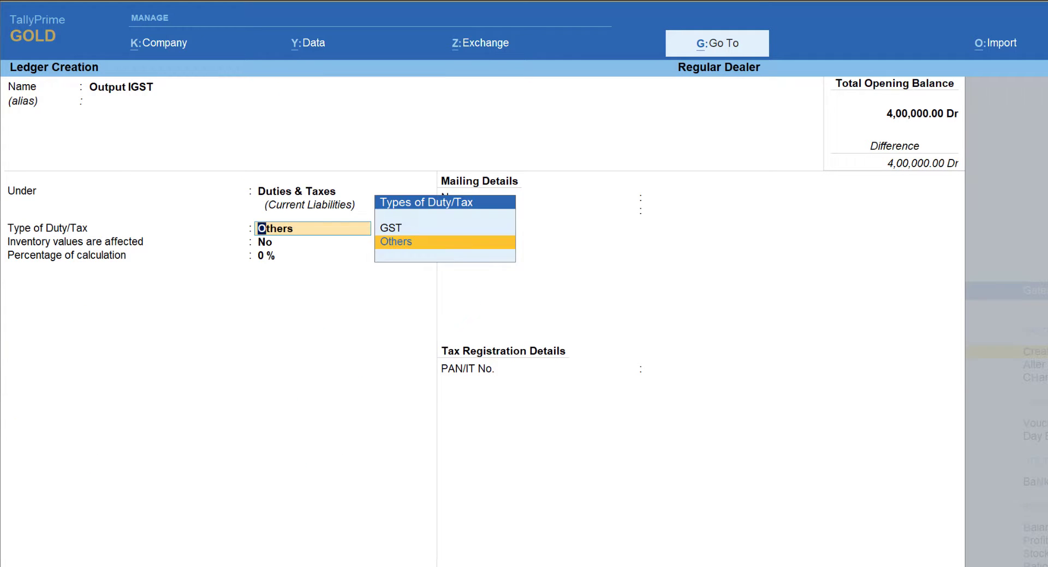
{"action": "left_click", "coordinate": [391, 227]}
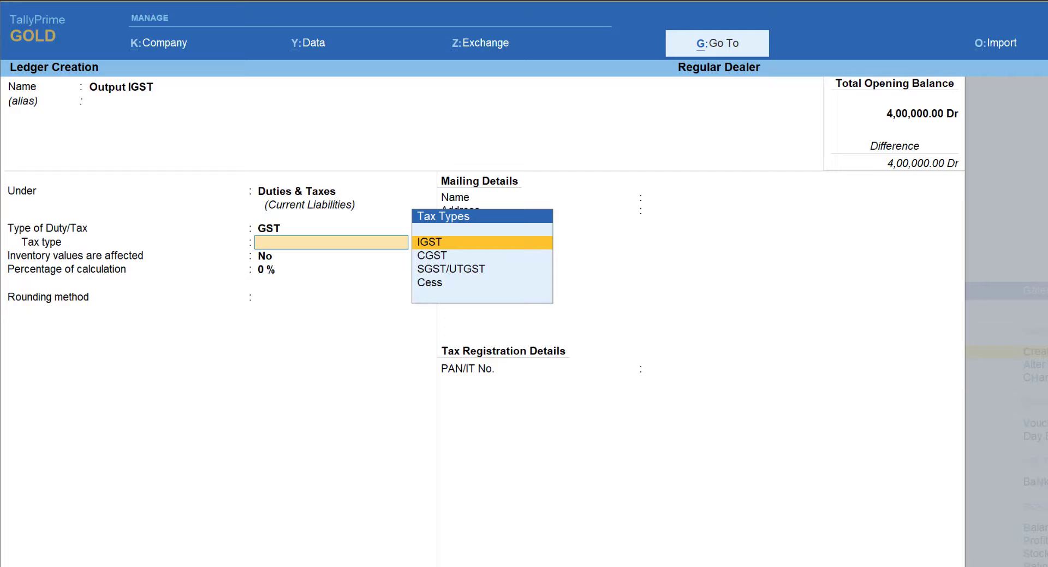
{"action": "left_click", "coordinate": [429, 241]}
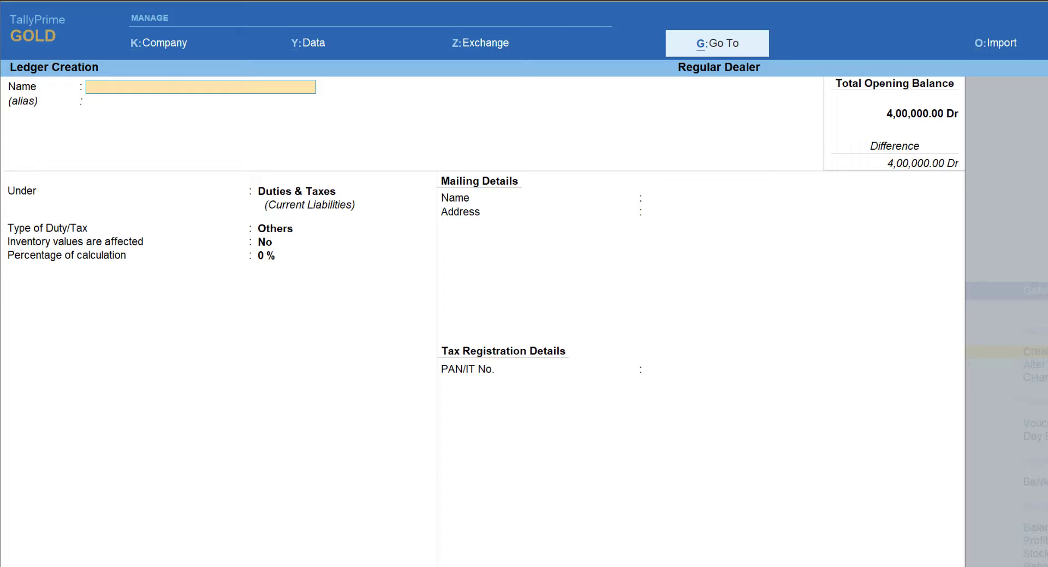
Enter 'Input IGST' as the new ledger's name.
{"action": "type", "text": "Input IGST"}
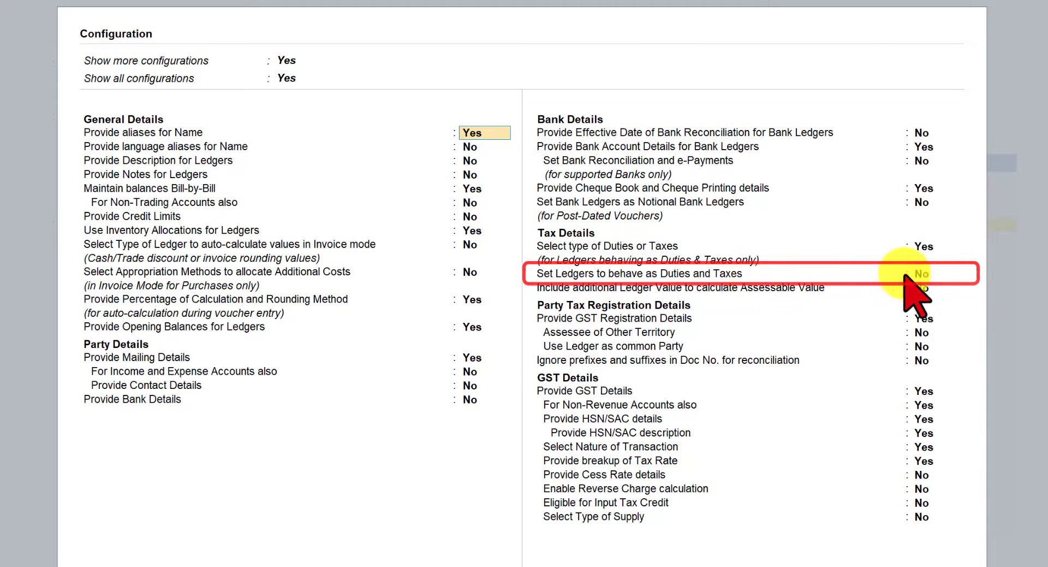
Enable ledgers behaving as duties and taxes, then set Input IGST to GST with IGST tax type.
{"action": "left_click", "coordinate": [924, 274]}
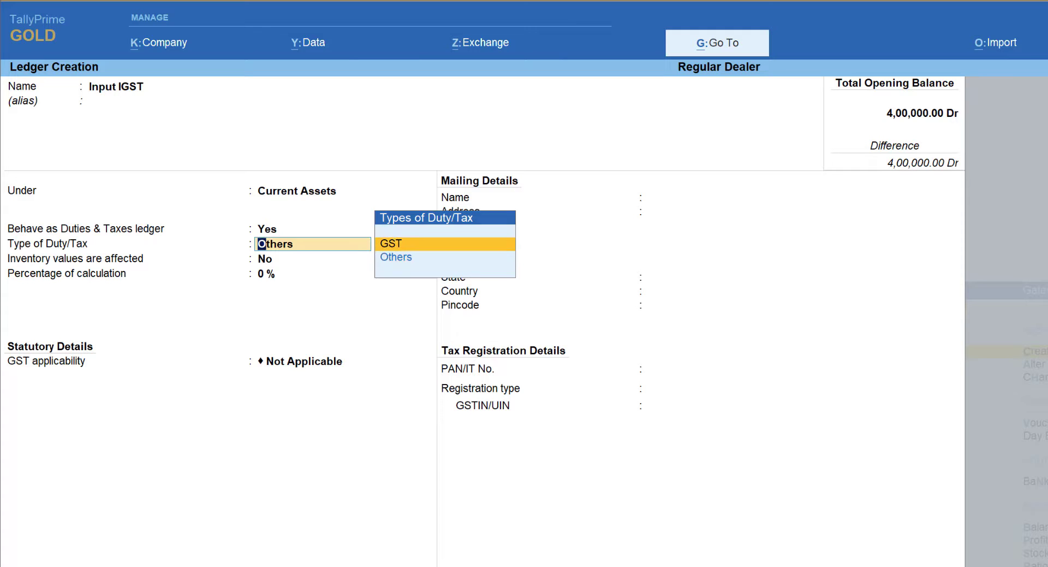
{"action": "left_click", "coordinate": [390, 243]}
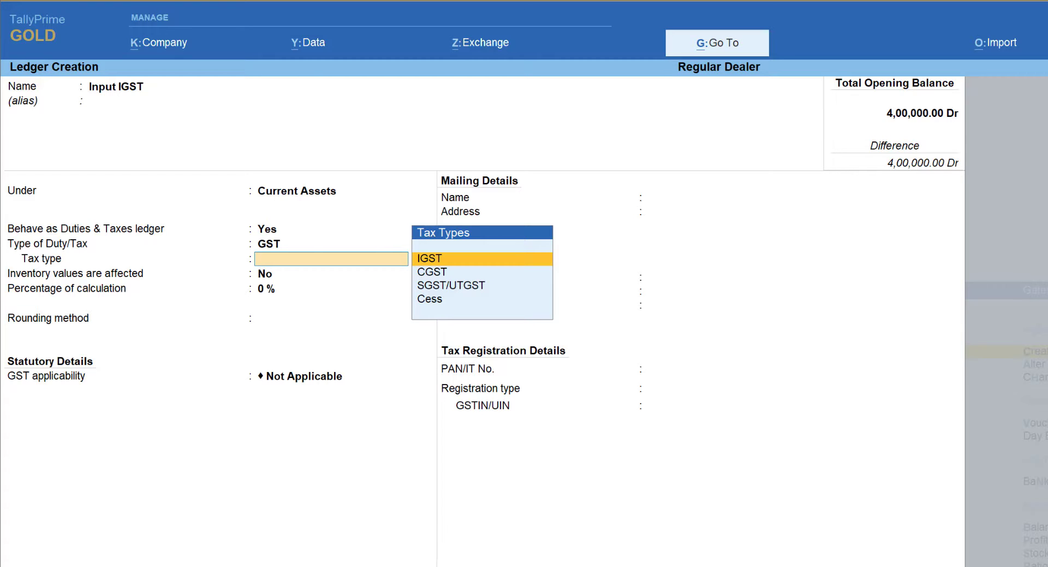
{"action": "left_click", "coordinate": [430, 257]}
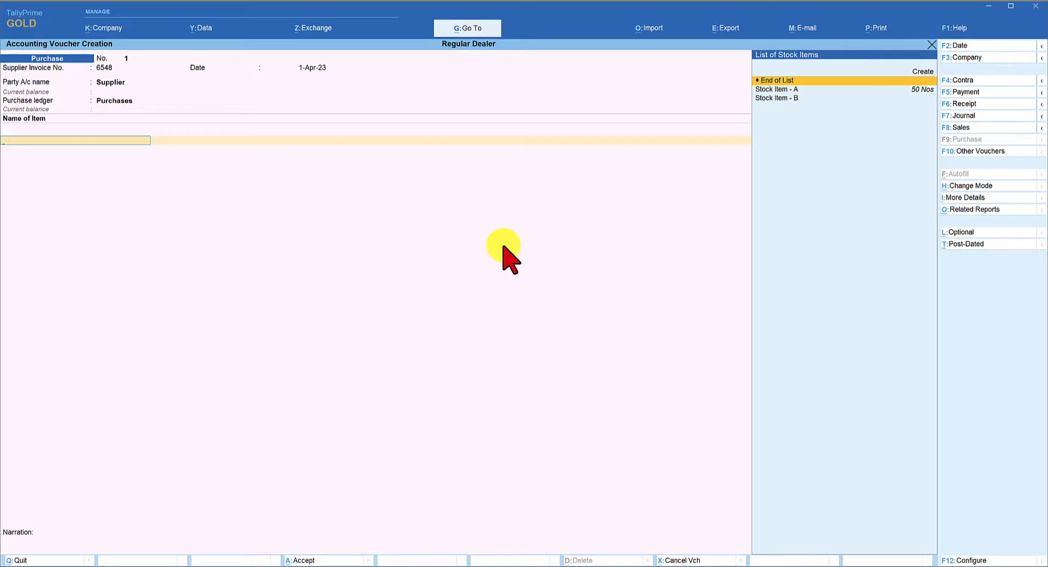
Add Stock Item - A to the purchase and charge Input CGST and Input SGST.
{"action": "left_click", "coordinate": [777, 89]}
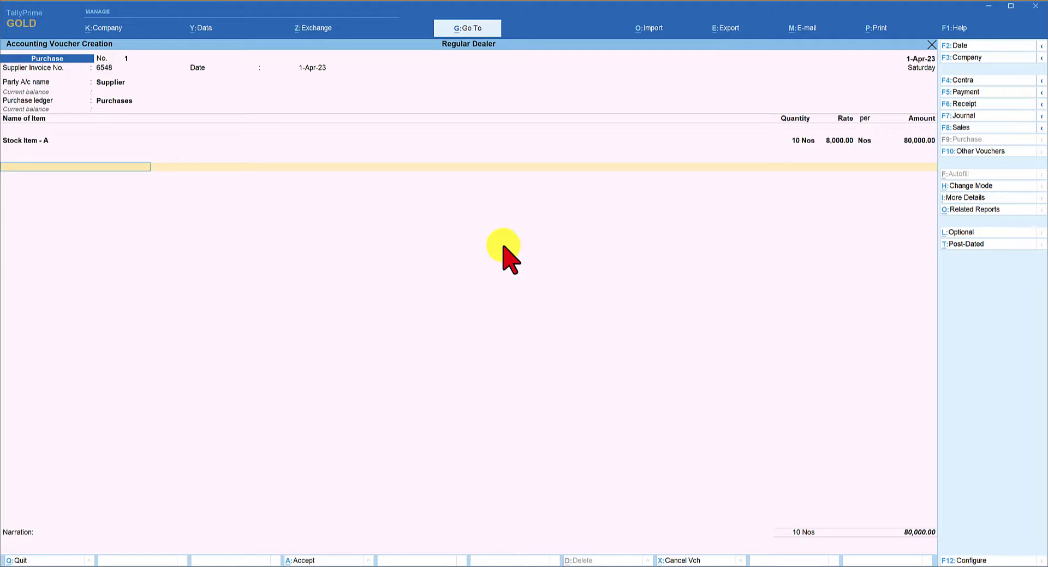
{"action": "type", "text": "In"}
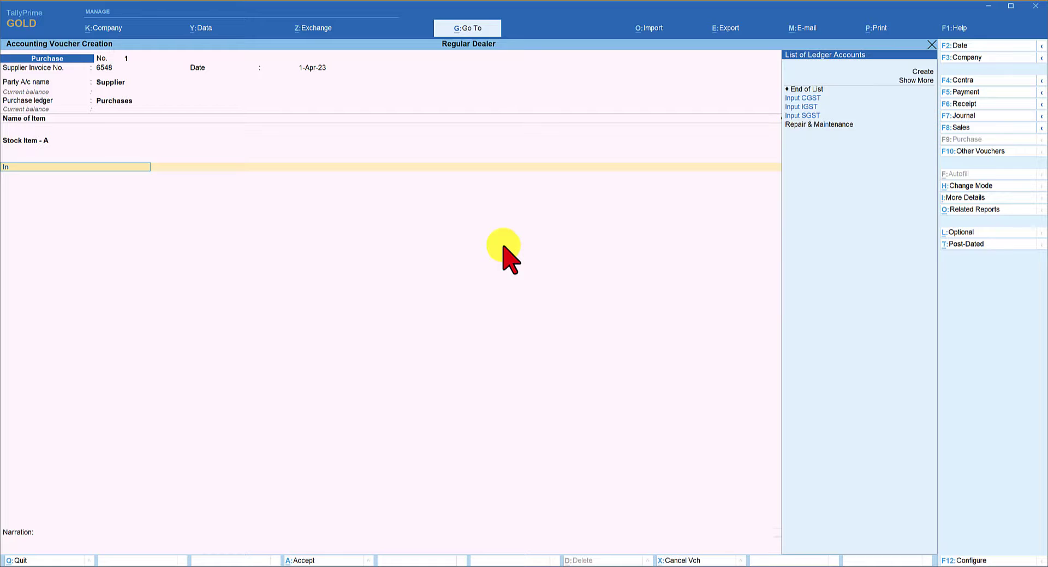
{"action": "left_click", "coordinate": [803, 97]}
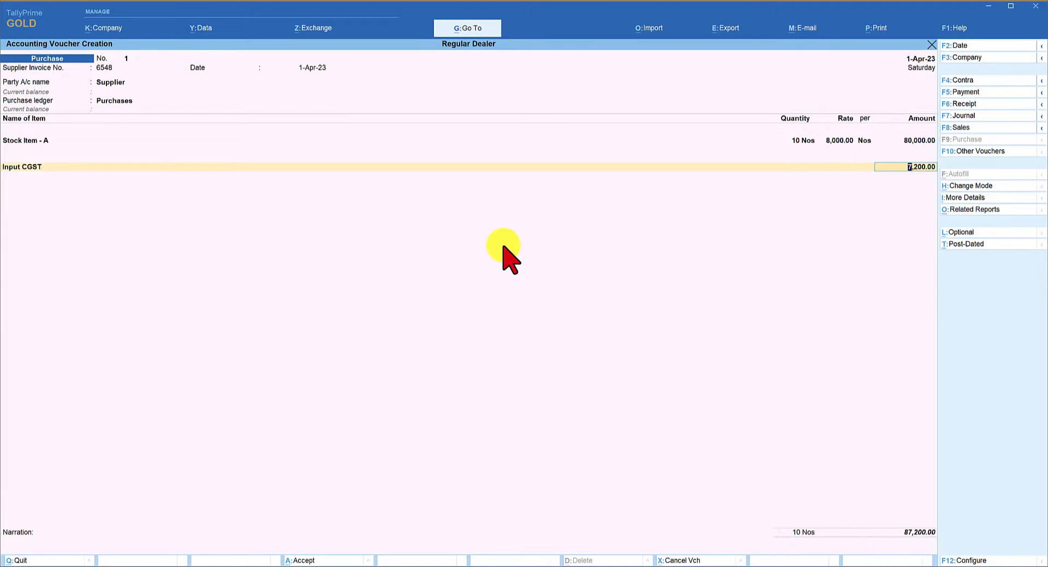
{"action": "type", "text": "In"}
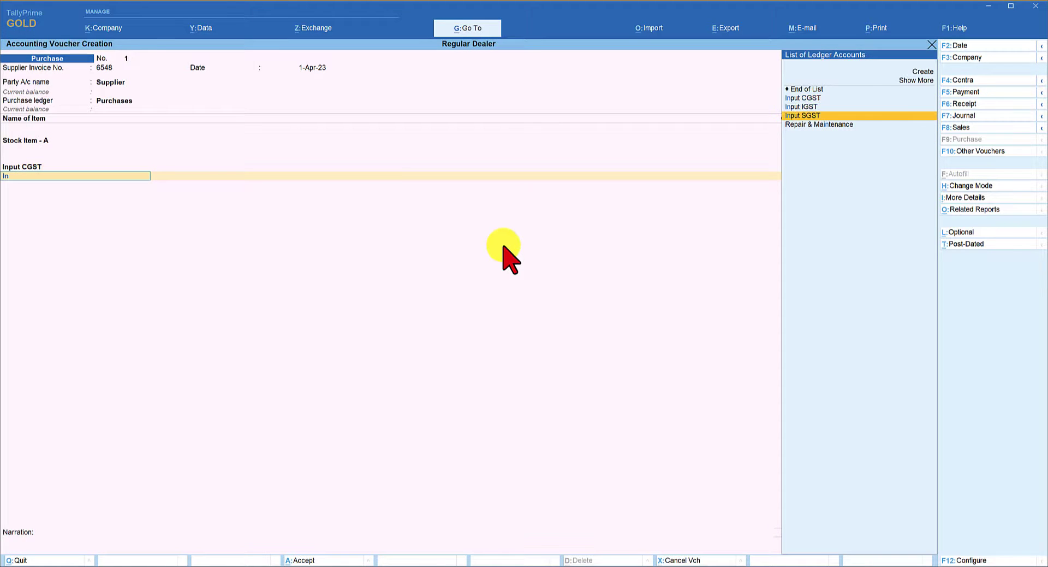
{"action": "left_click", "coordinate": [802, 115]}
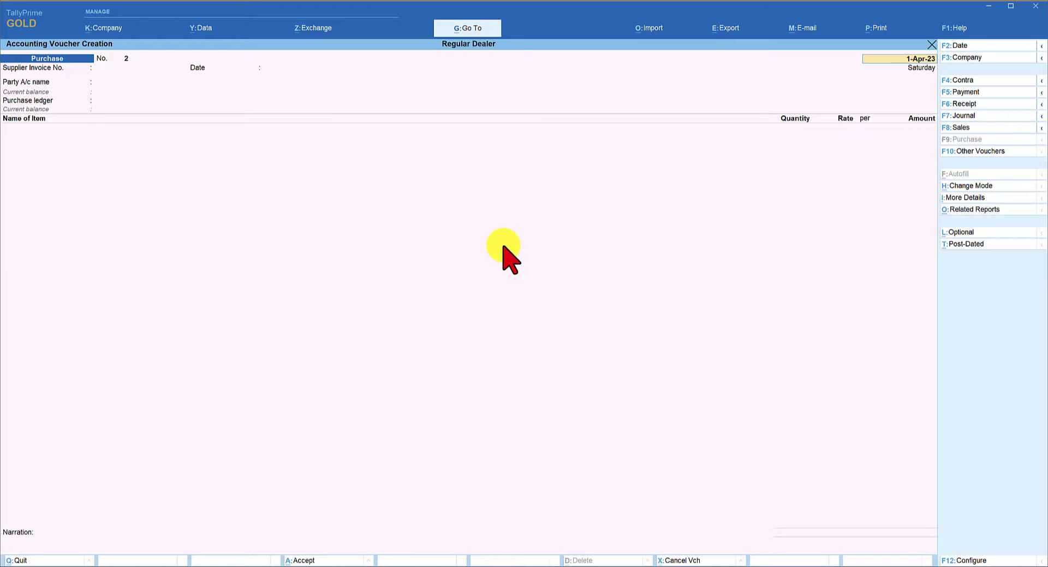
Start a sales voucher with Stock Item - A and confirm its rate.
{"action": "left_click", "coordinate": [909, 59]}
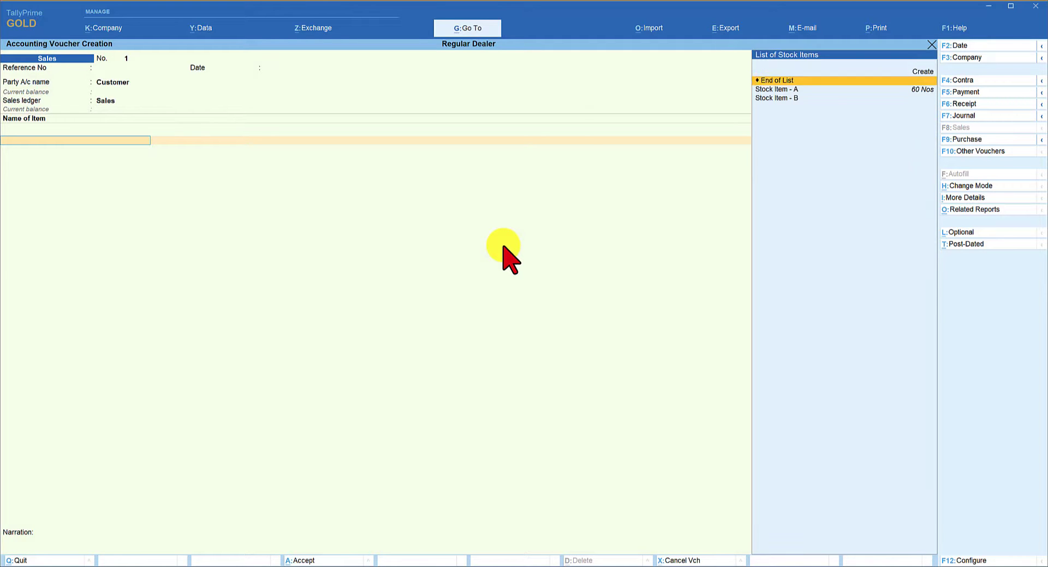
{"action": "left_click", "coordinate": [776, 89]}
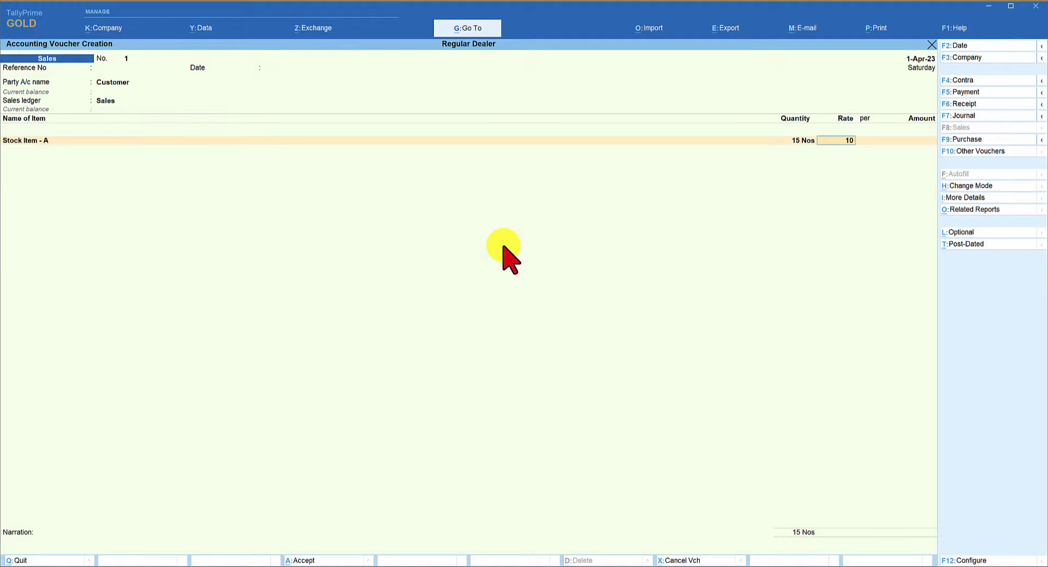
{"action": "key", "text": "enter"}
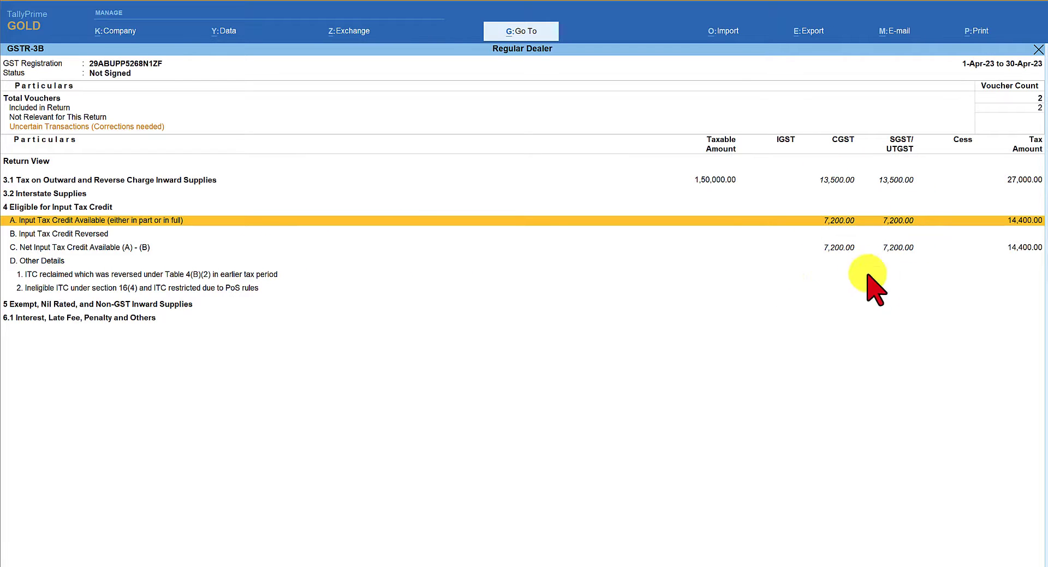
{"action": "mouse_move", "coordinate": [730, 334]}
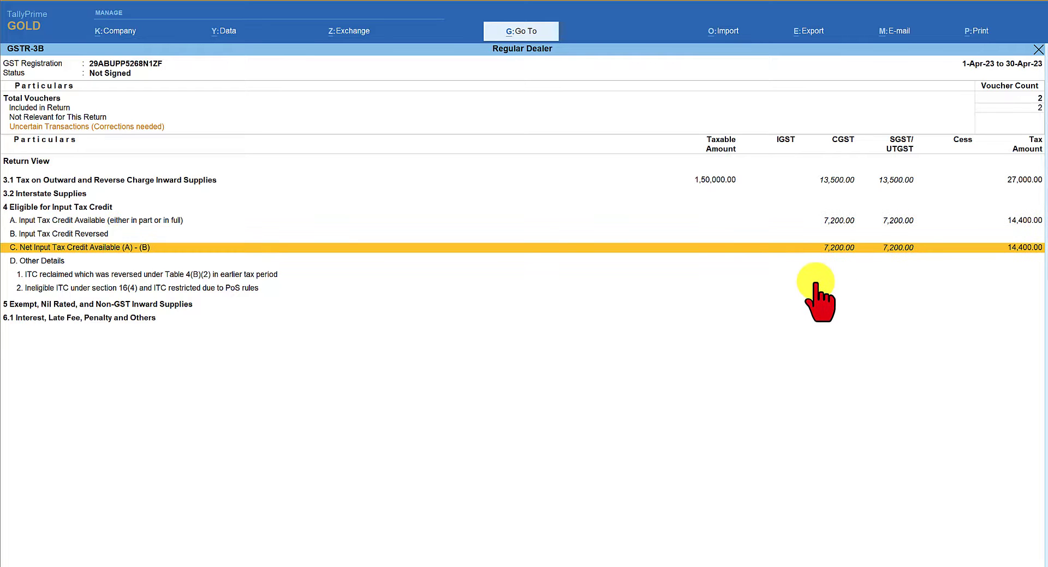
{"action": "mouse_move", "coordinate": [839, 247]}
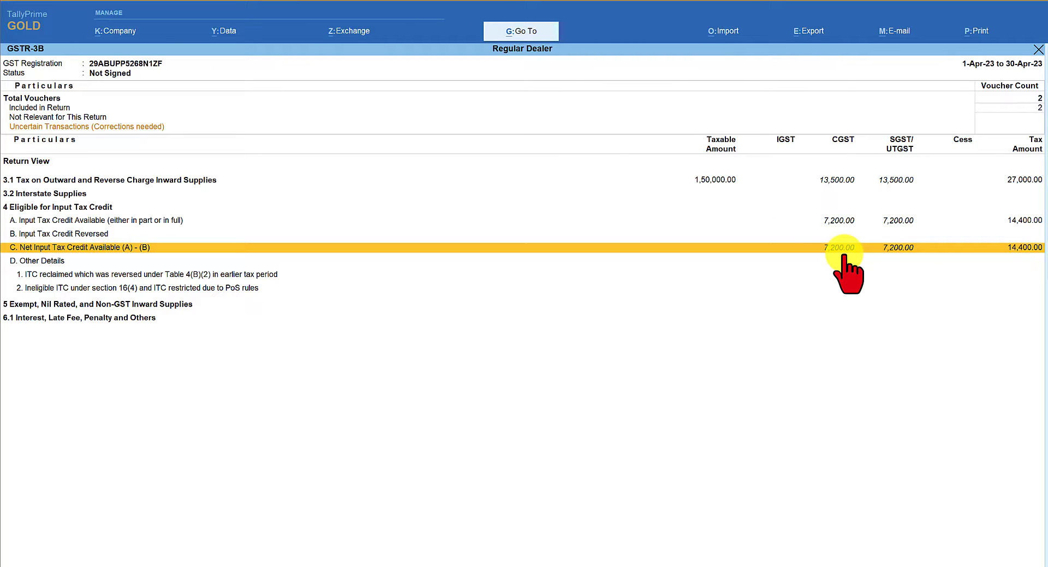
{"action": "mouse_move", "coordinate": [599, 291]}
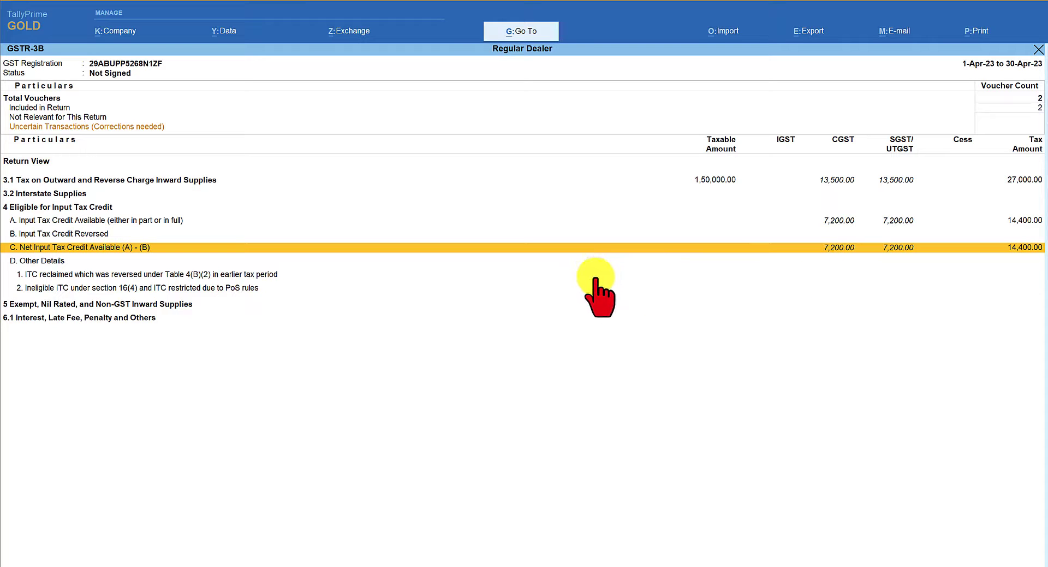
{"action": "mouse_move", "coordinate": [633, 127]}
{"action": "type", "text": "Out"}
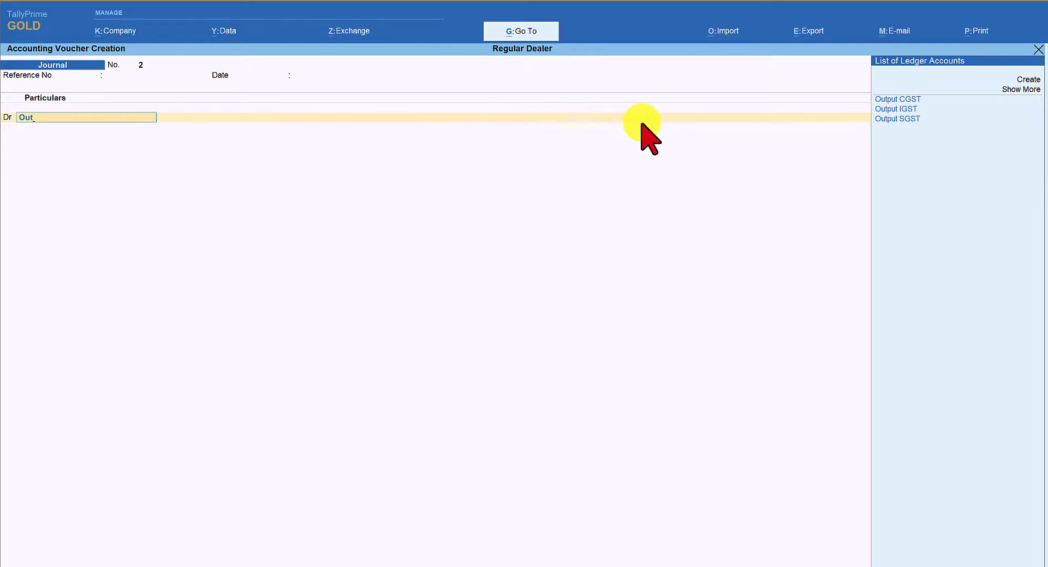
Debit Output CGST and credit Input CGST and Input SGST in the journal voucher.
{"action": "left_click", "coordinate": [899, 99]}
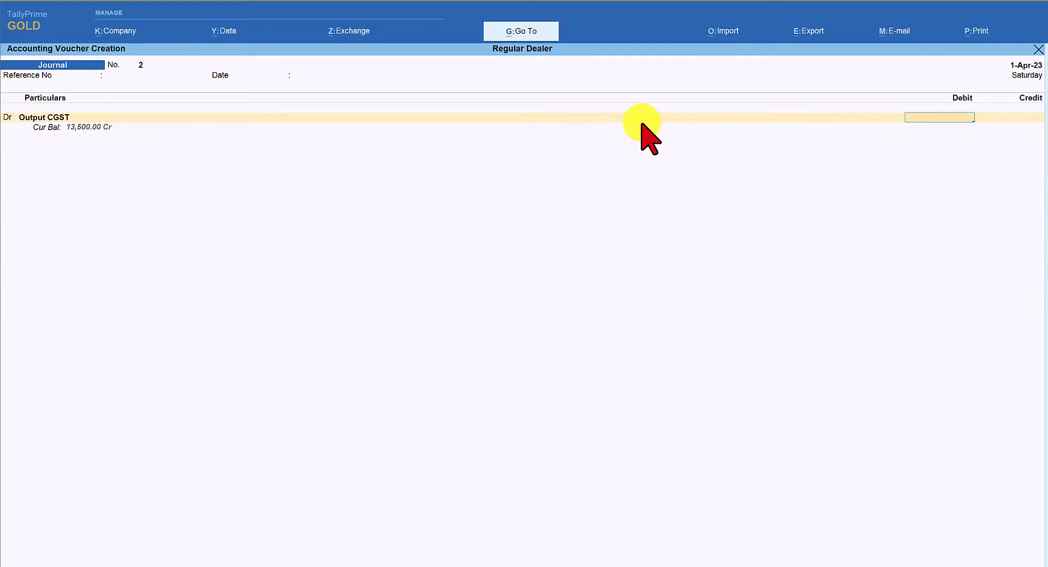
{"action": "type", "text": "Input SGST"}
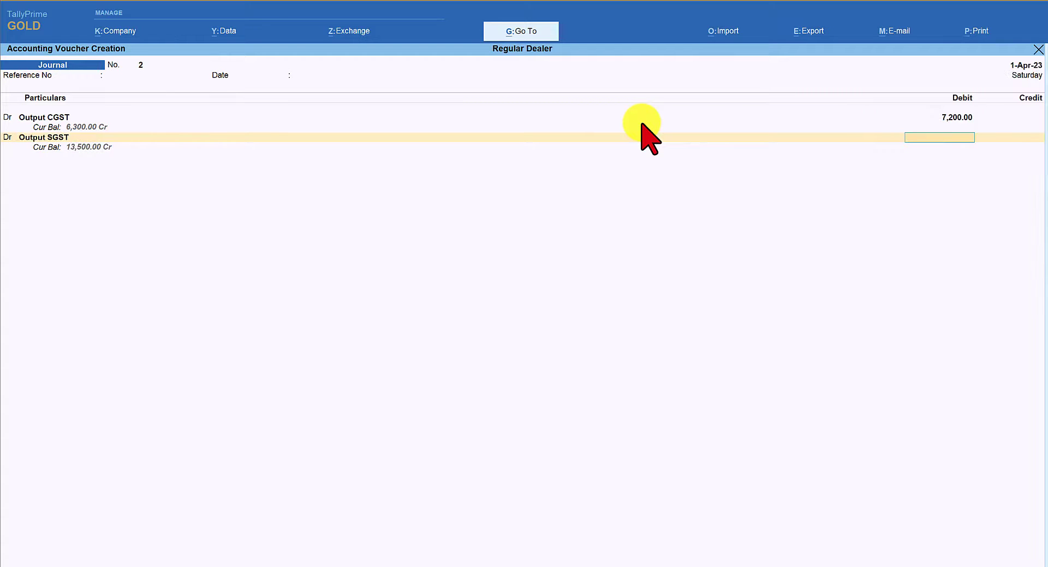
{"action": "type", "text": "Inpu"}
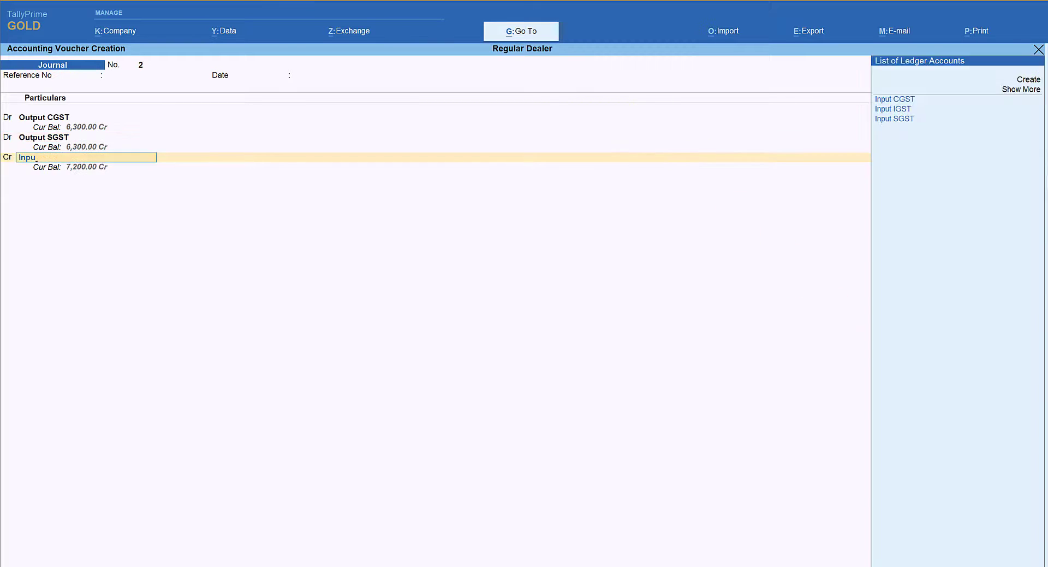
{"action": "left_click", "coordinate": [894, 99]}
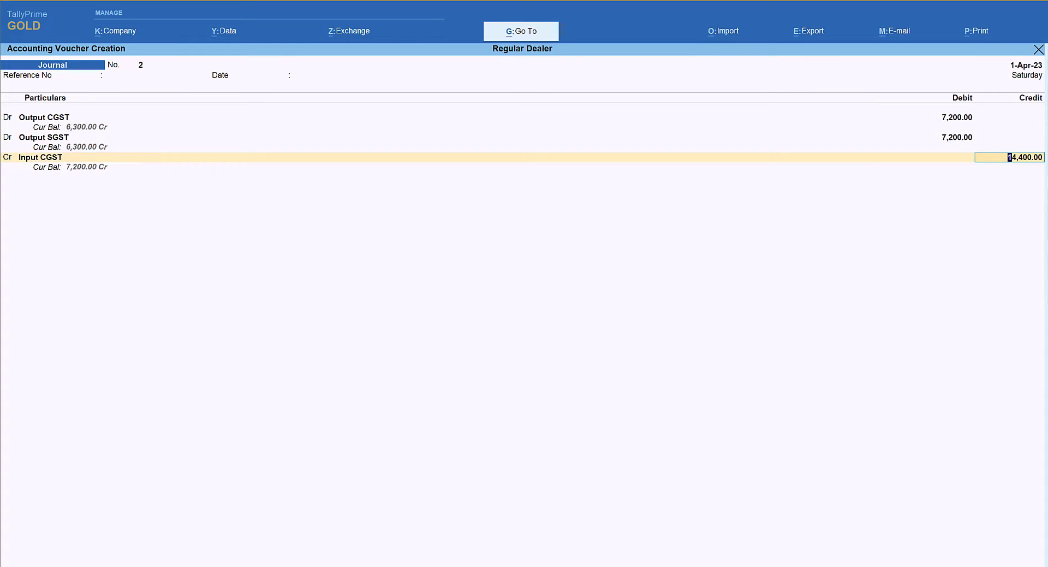
{"action": "type", "text": "Input SGST"}
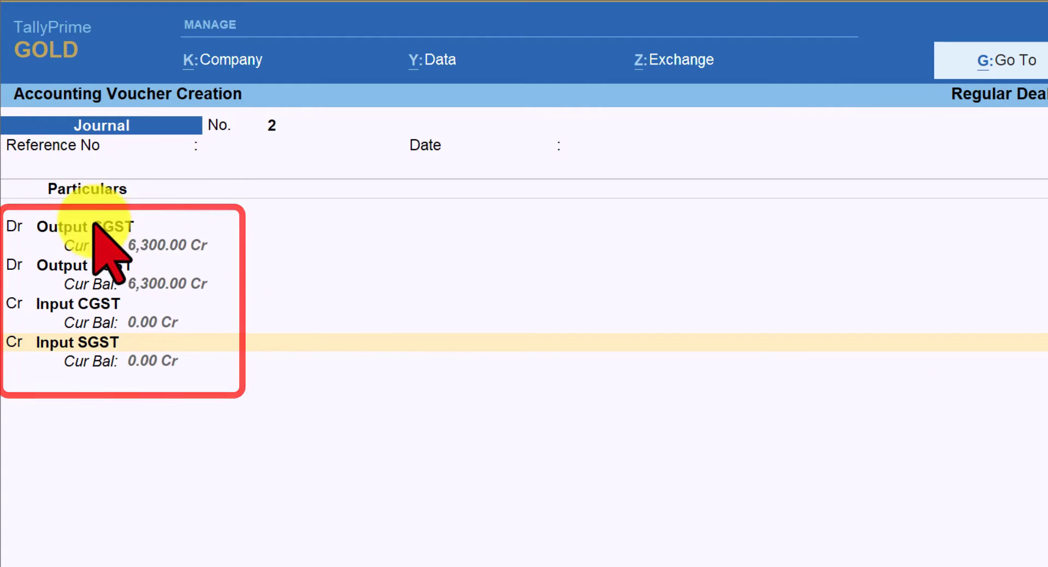
{"action": "mouse_move", "coordinate": [141, 268]}
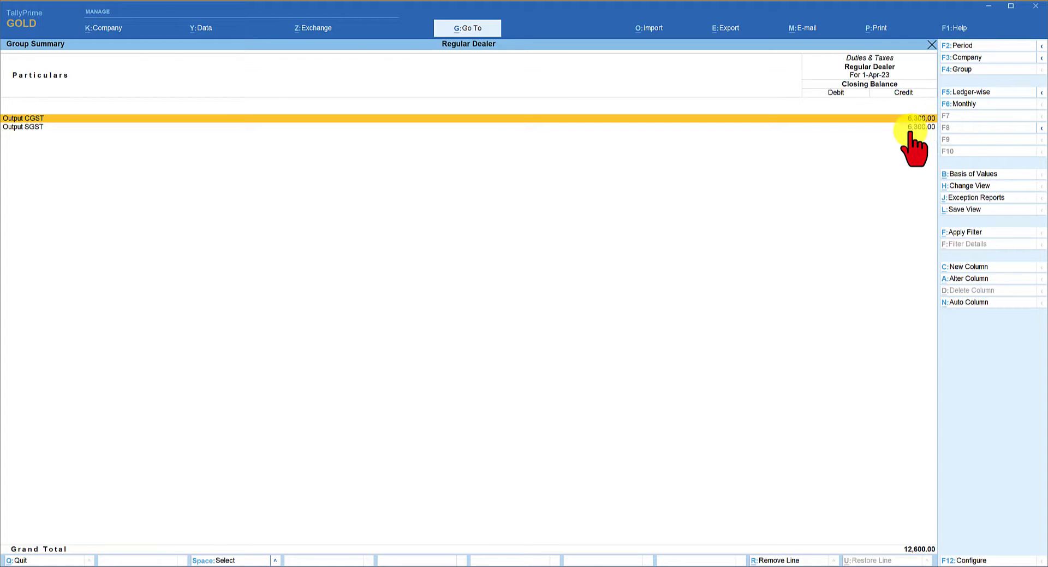
{"action": "mouse_move", "coordinate": [417, 180]}
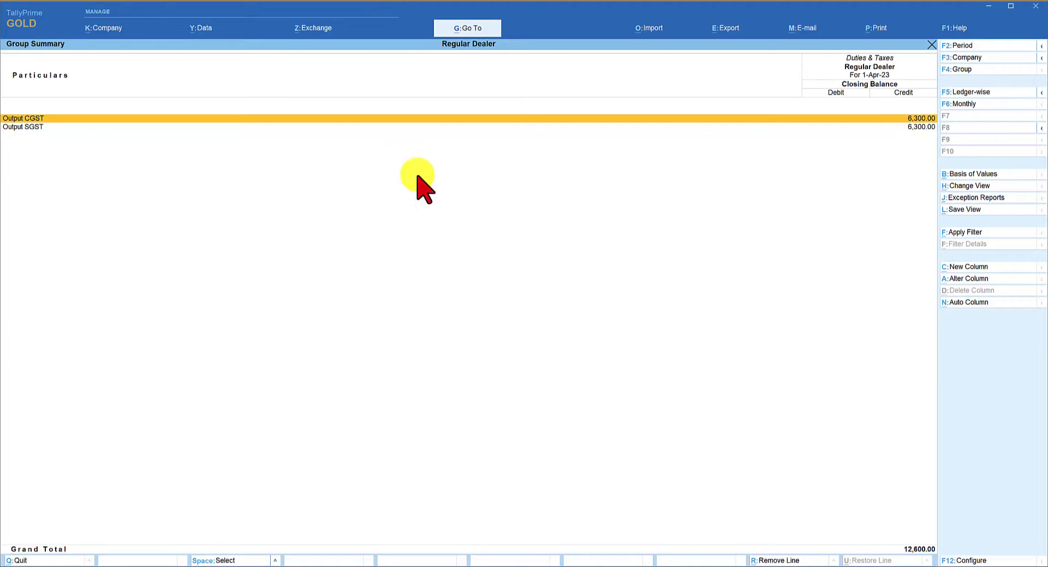
{"action": "mouse_move", "coordinate": [509, 387]}
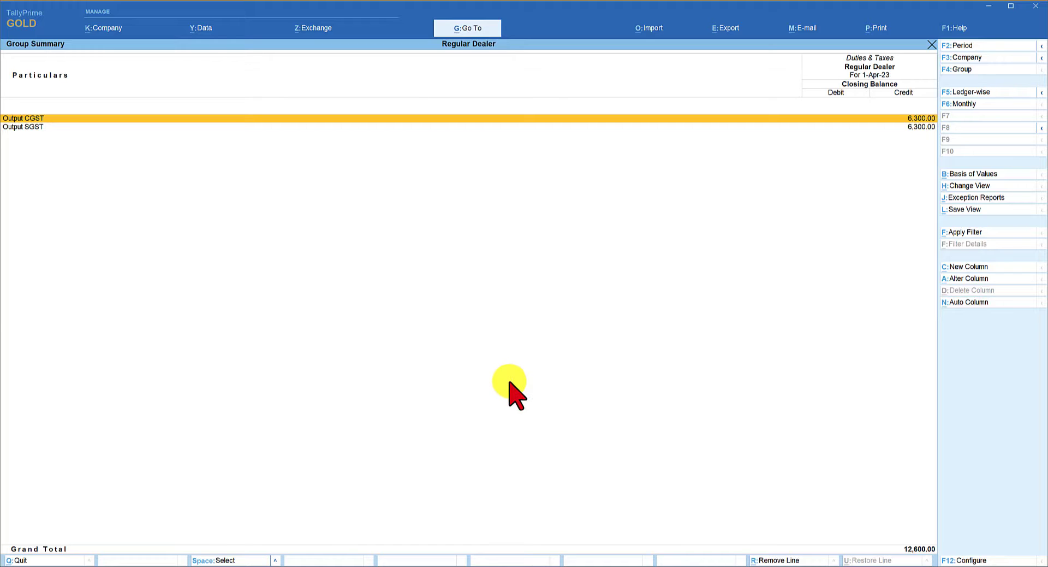